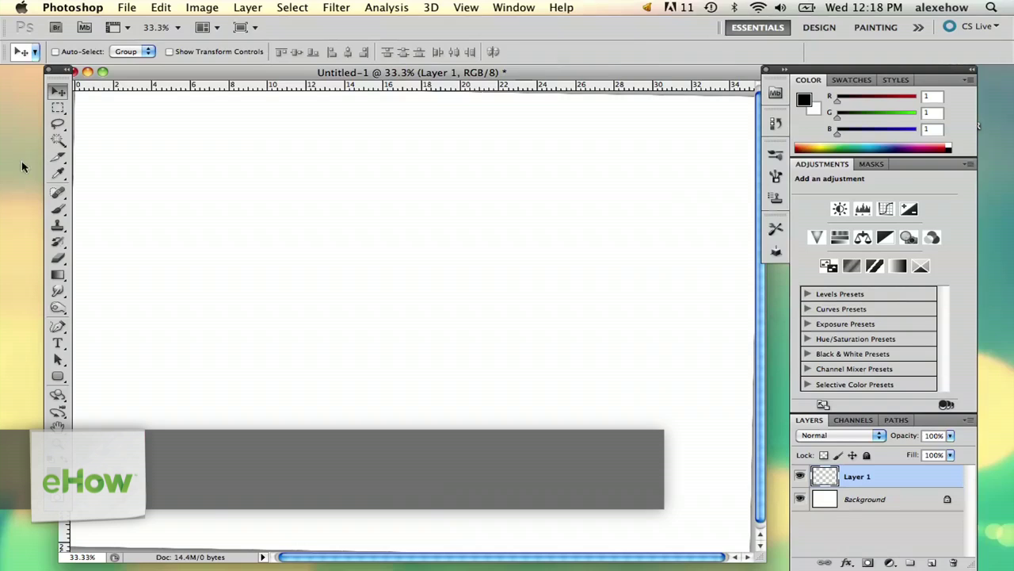
Select the Brush tool and pick the 60 px round brush tip.
left_click(77, 79)
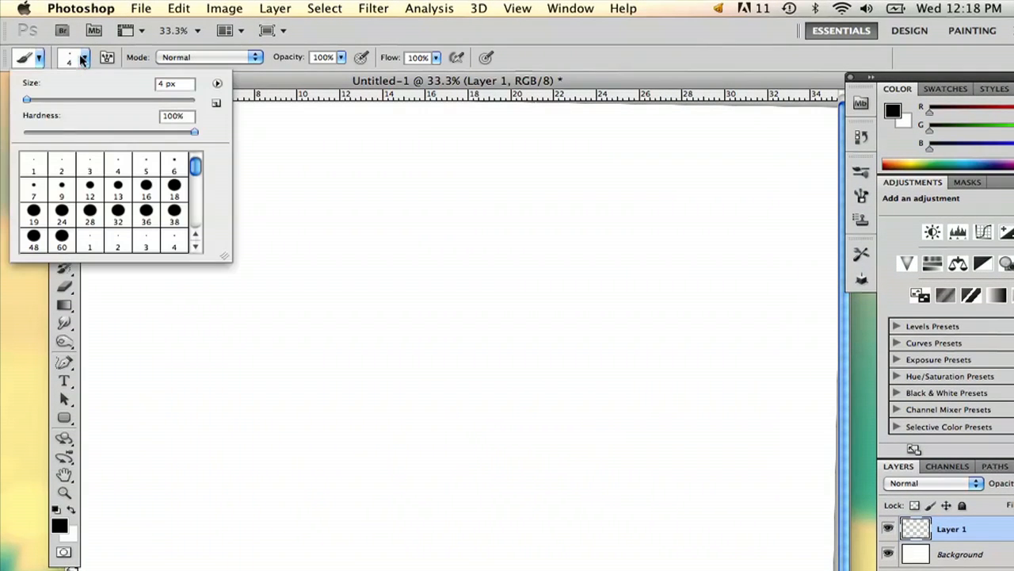
left_click(144, 211)
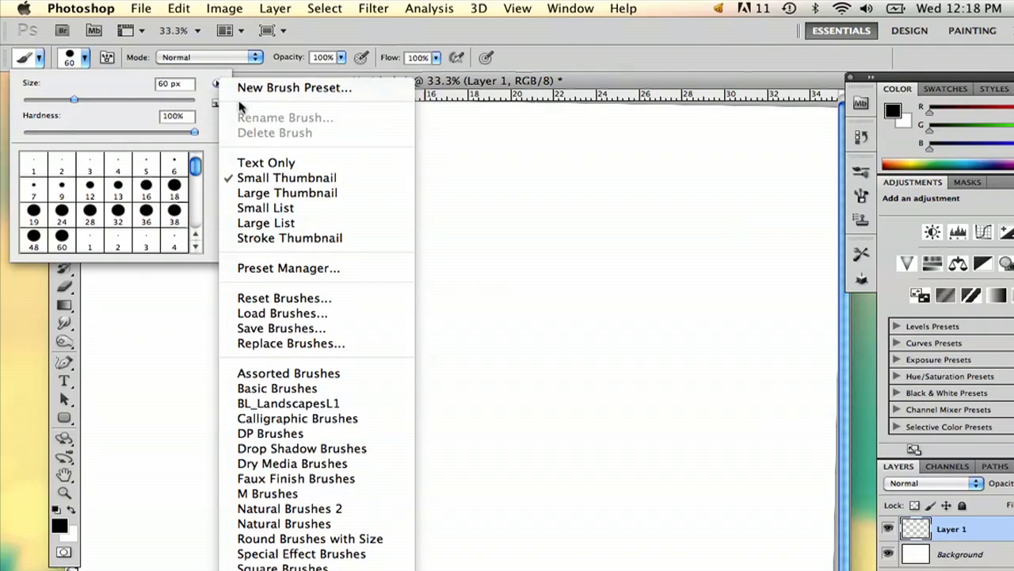
mouse_move(293, 508)
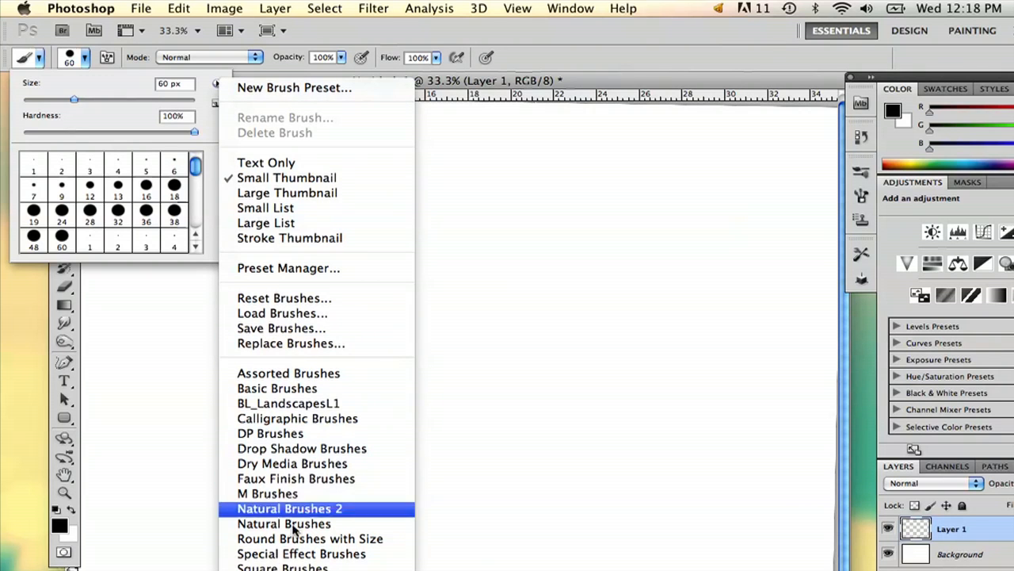
mouse_move(338, 523)
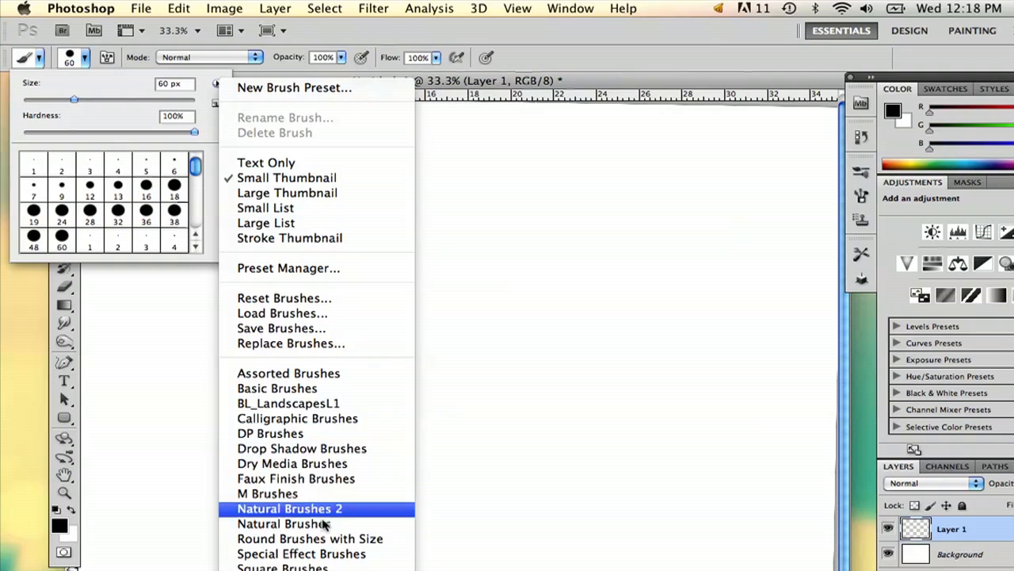
mouse_move(269, 493)
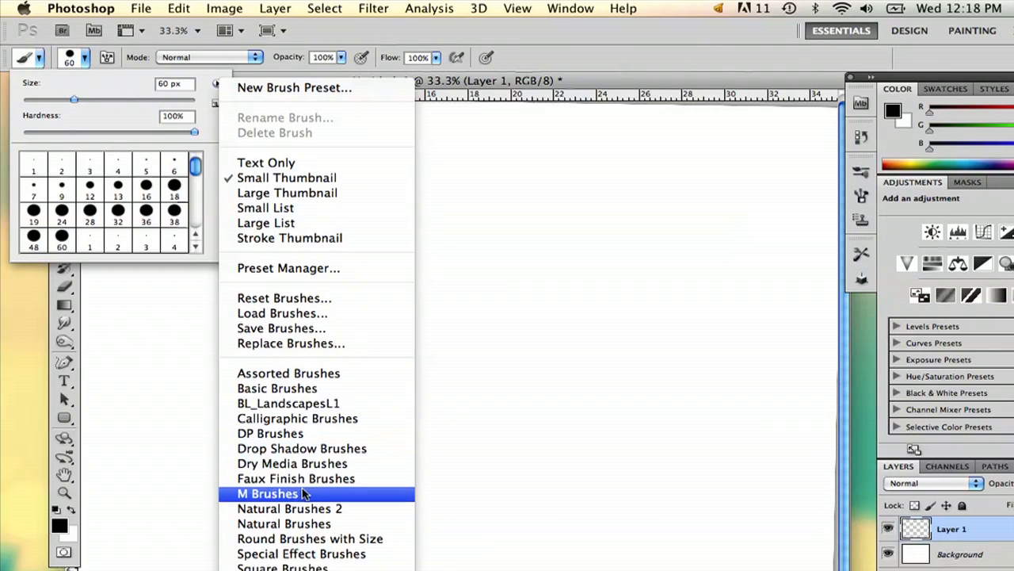
mouse_move(301, 553)
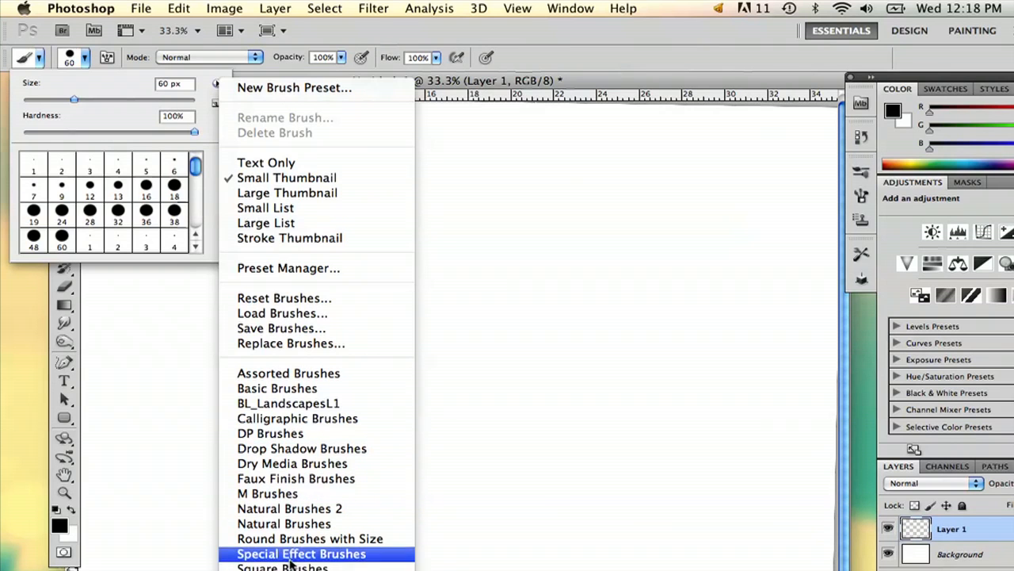
Choose Square Brushes from the brush picker flyout menu to load.
left_click(277, 567)
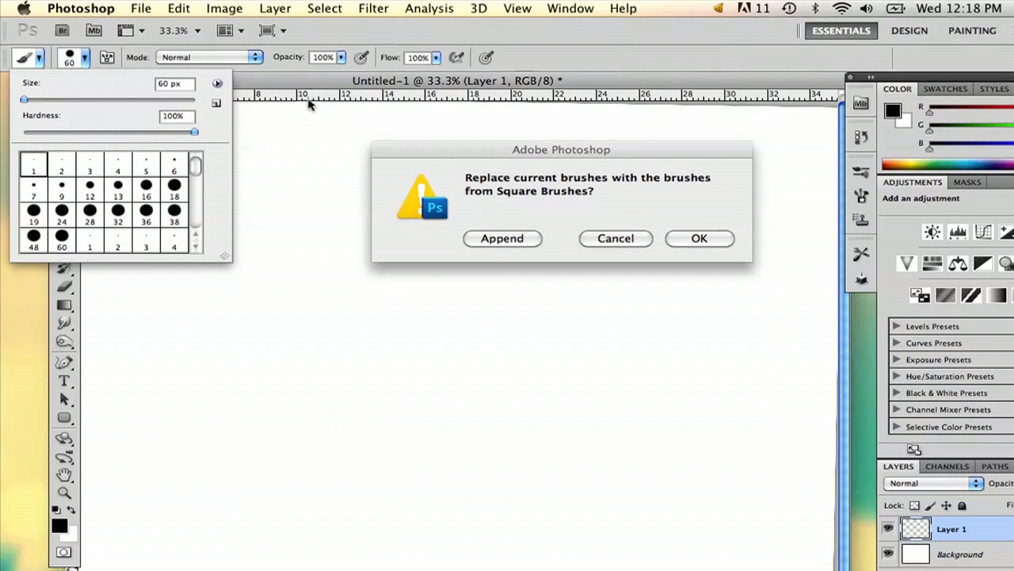
mouse_move(552, 212)
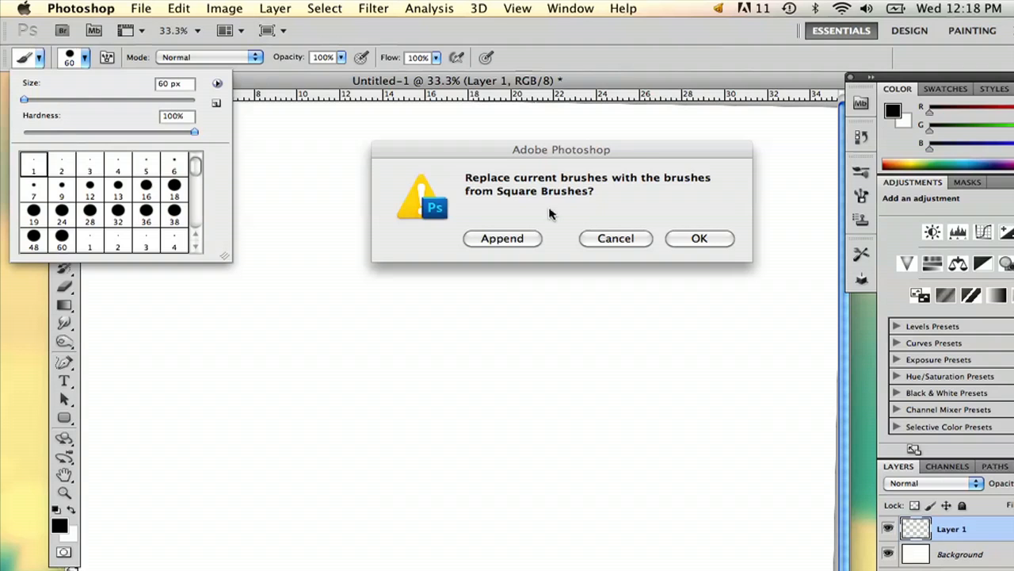
mouse_move(478, 258)
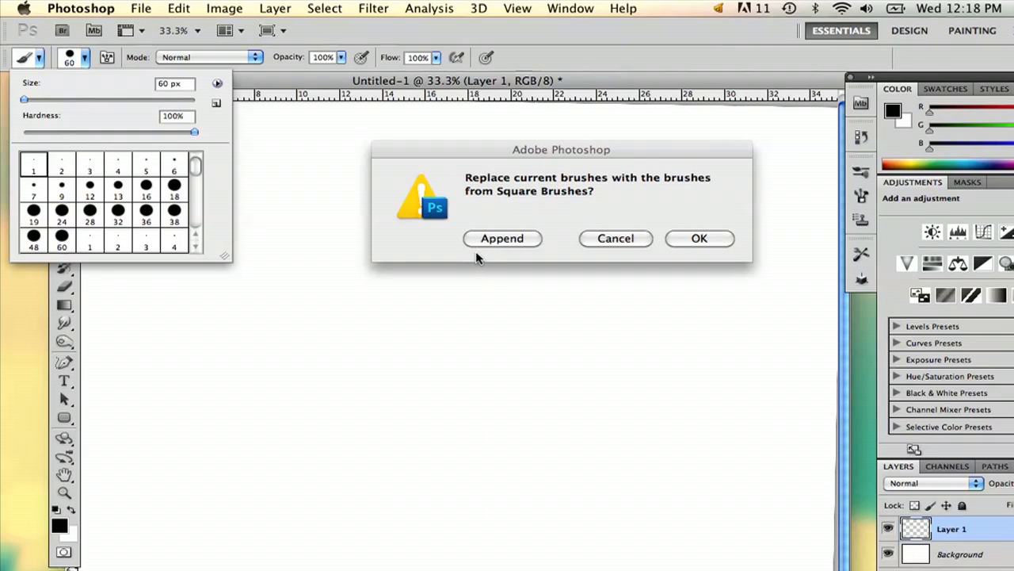
Append the Square Brushes, then replace the brush set with Special Effect Brushes.
left_click(501, 239)
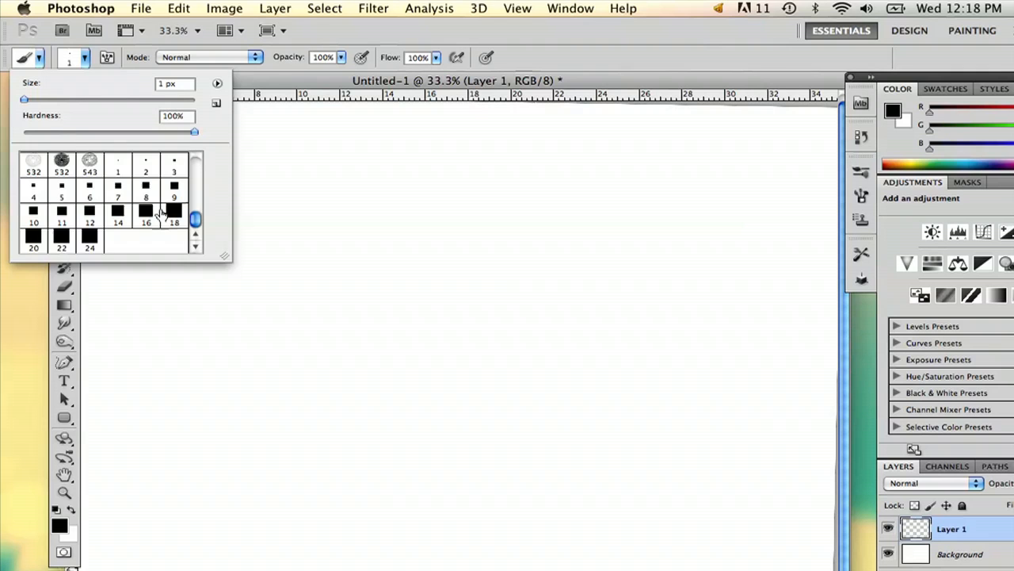
scroll("down", 3)
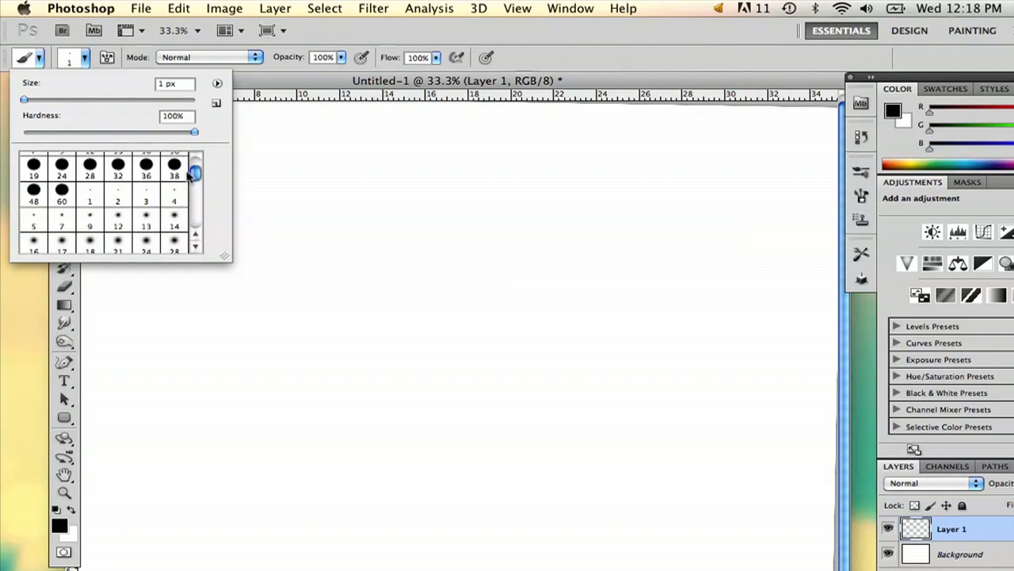
scroll("down", 3)
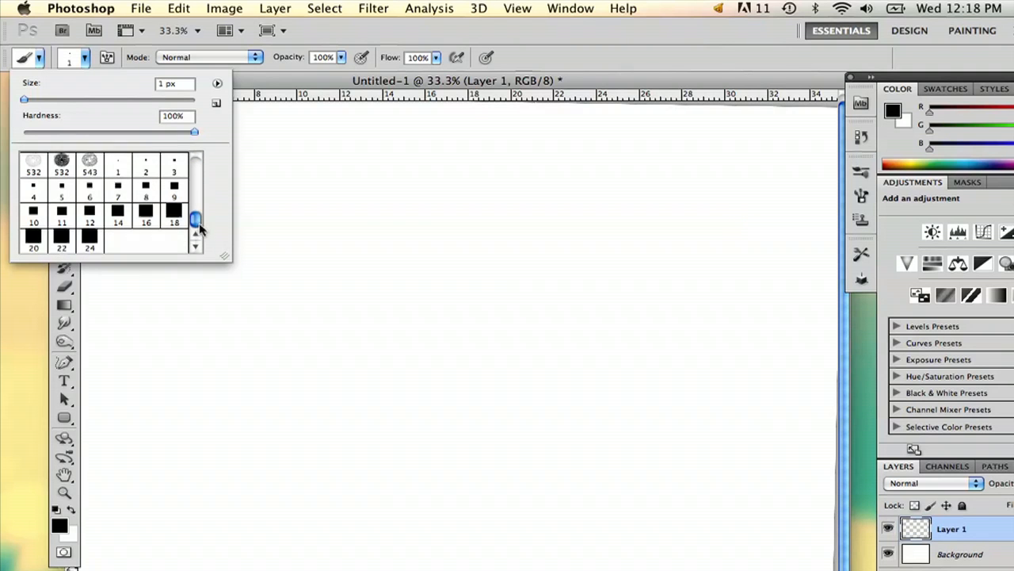
left_click(214, 83)
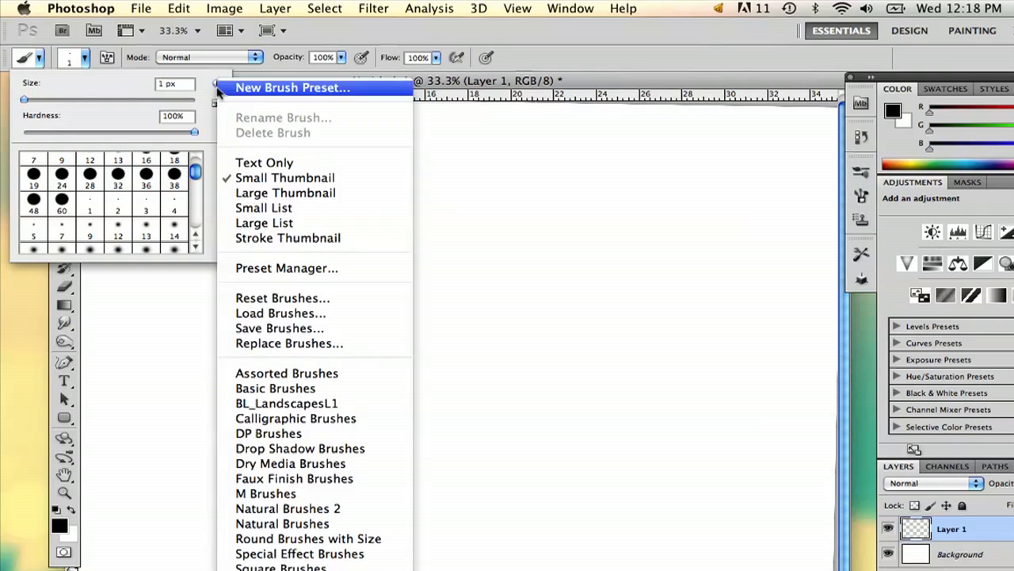
left_click(296, 553)
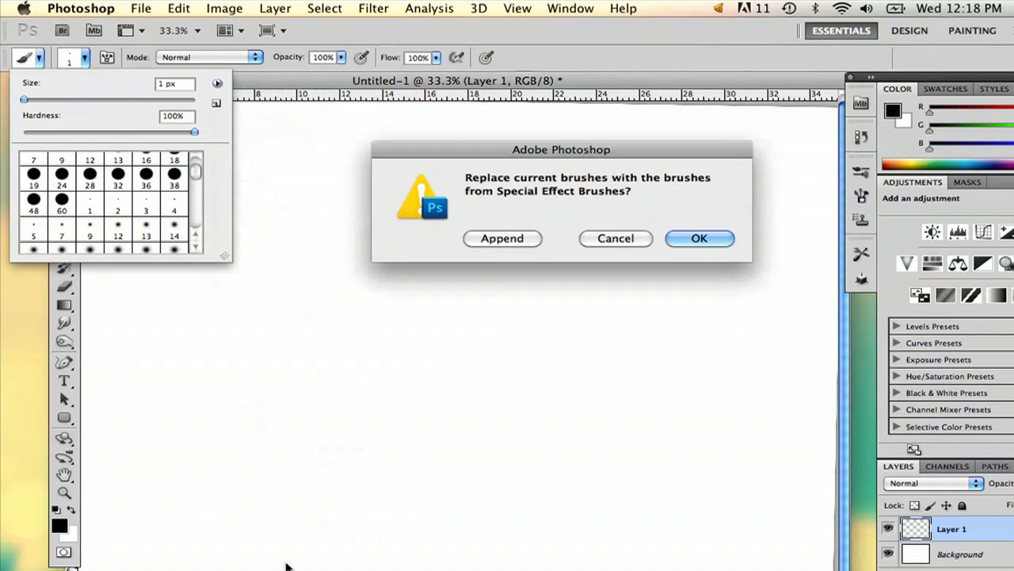
left_click(699, 238)
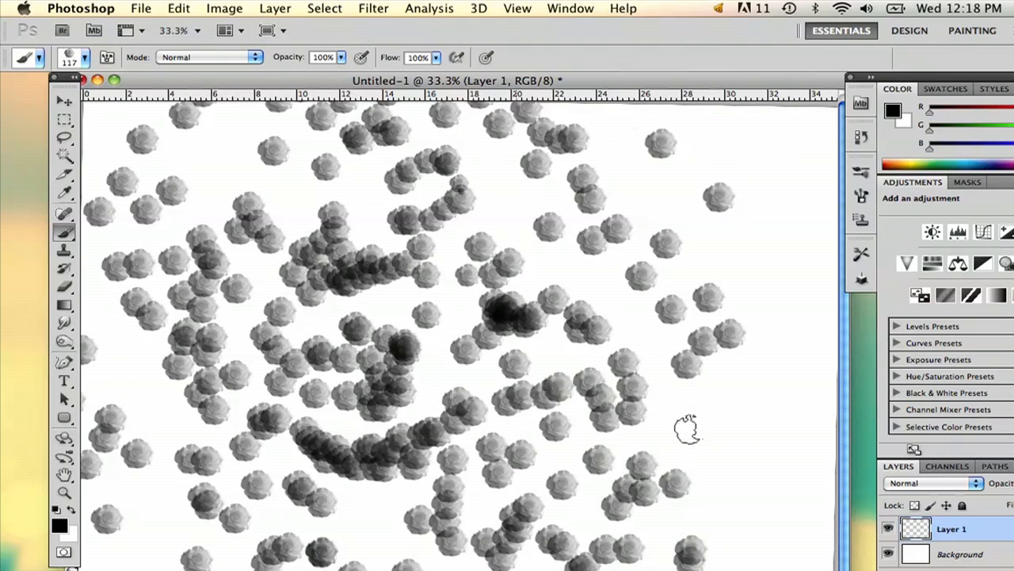
Clear the flower stamps and switch to the 9 px round brush tip.
left_click(86, 57)
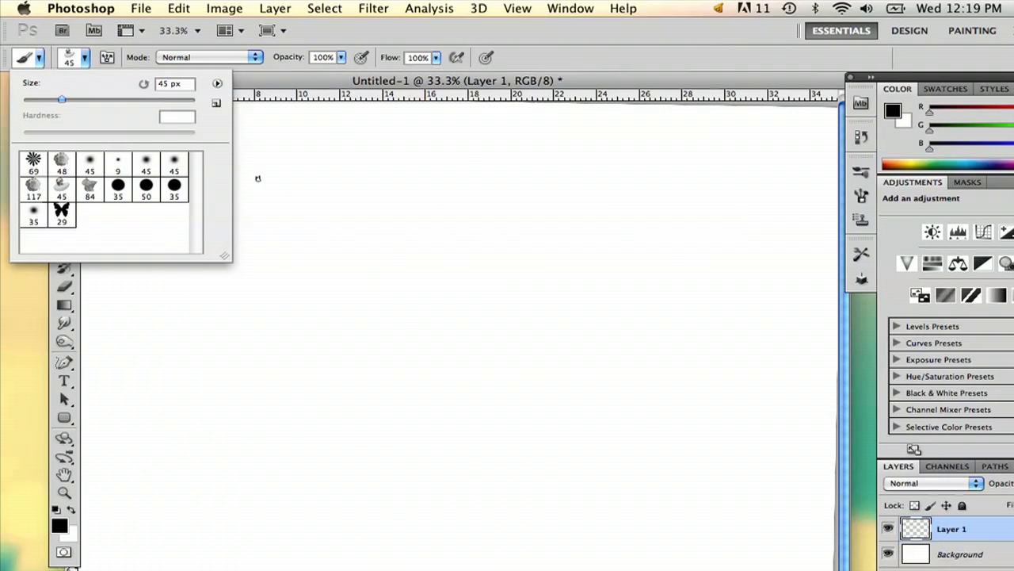
left_click(214, 83)
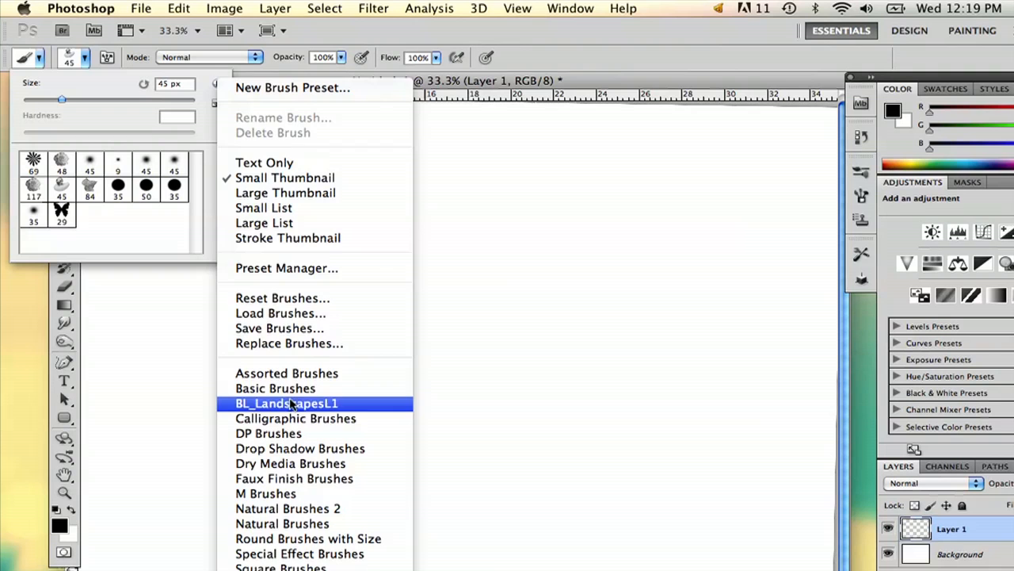
left_click(275, 388)
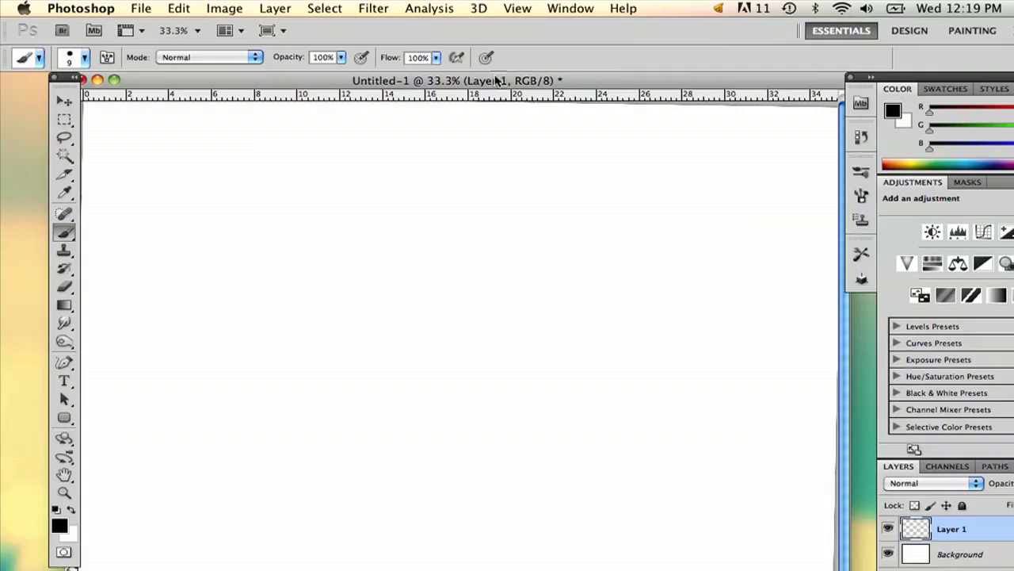
Show the Brush panel from the Window menu and draw a smooth wavy black line.
left_click(515, 7)
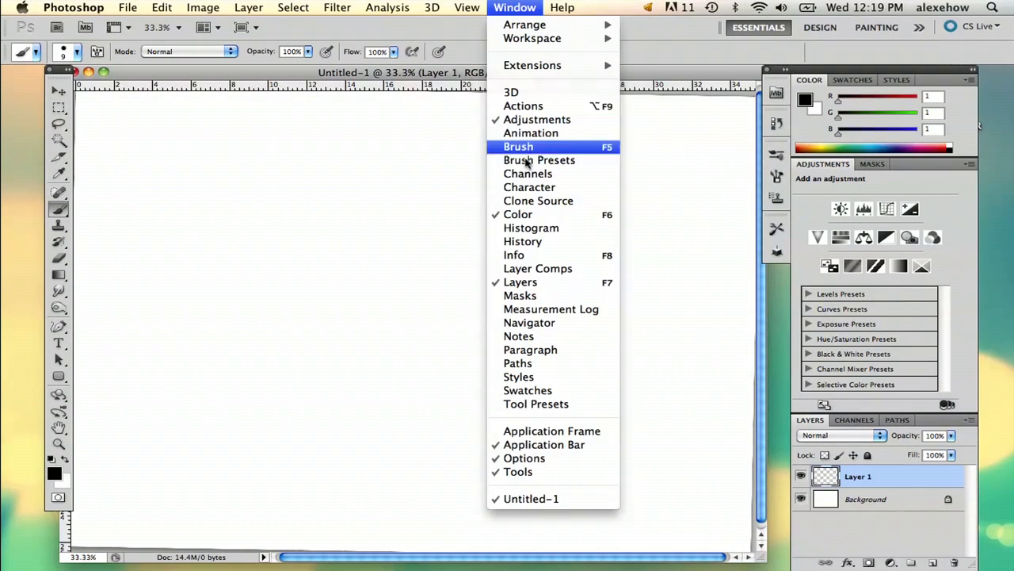
left_click(518, 146)
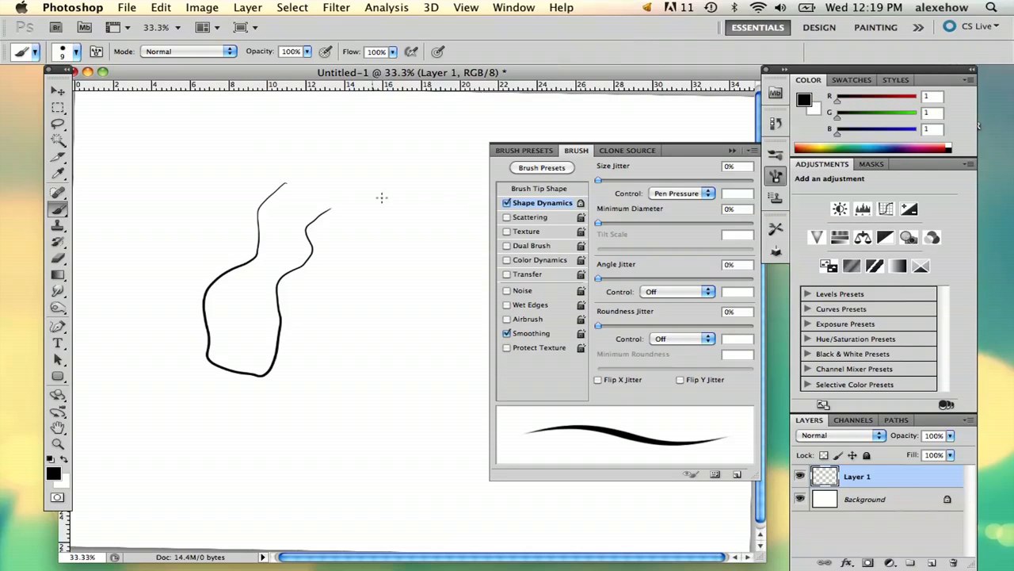
left_click_drag(385, 158, 389, 357)
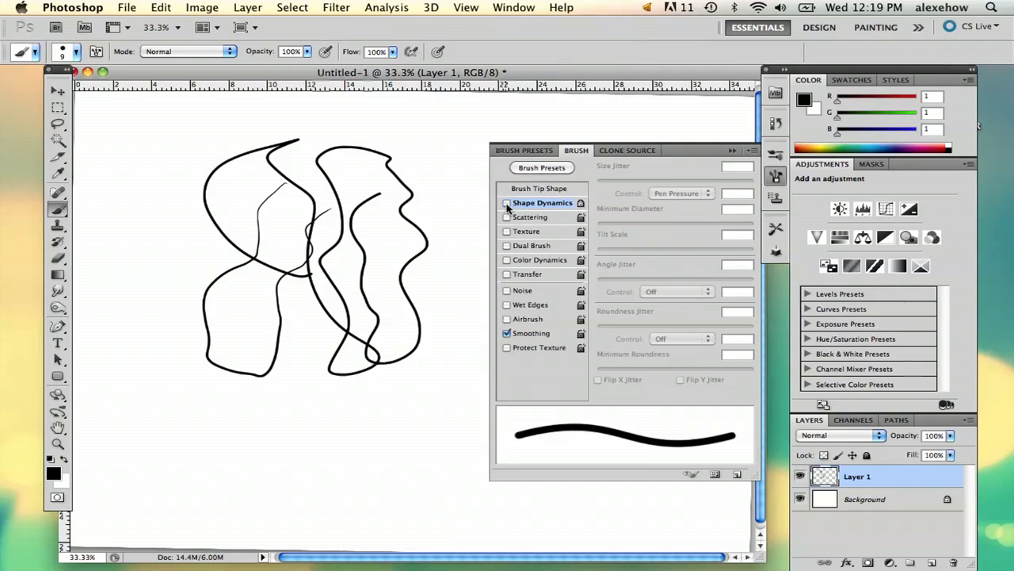
Draw scattered-dot loops around the smooth lines with Scattering on, then turn Scattering off.
left_click(529, 216)
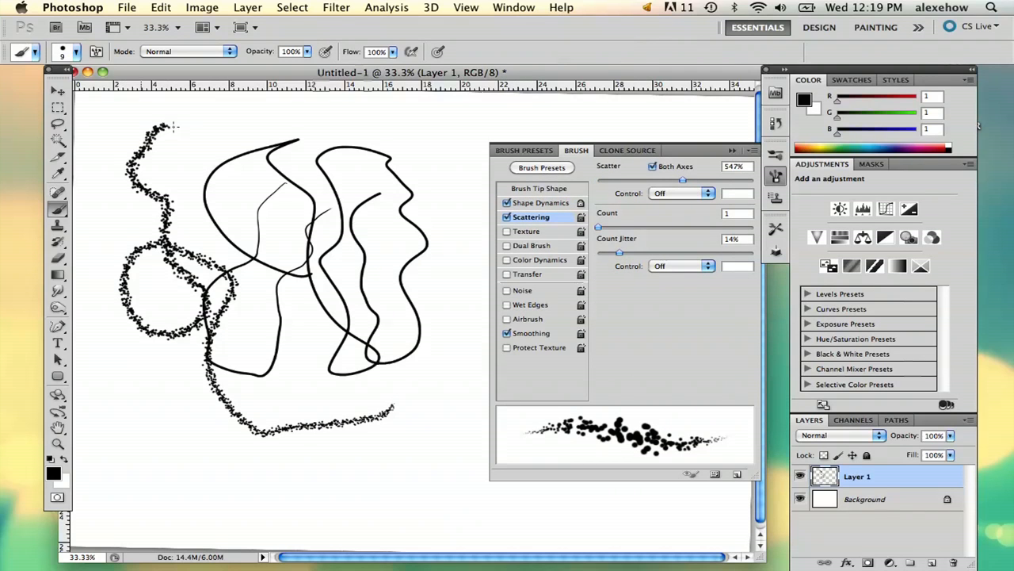
left_click_drag(175, 126, 428, 325)
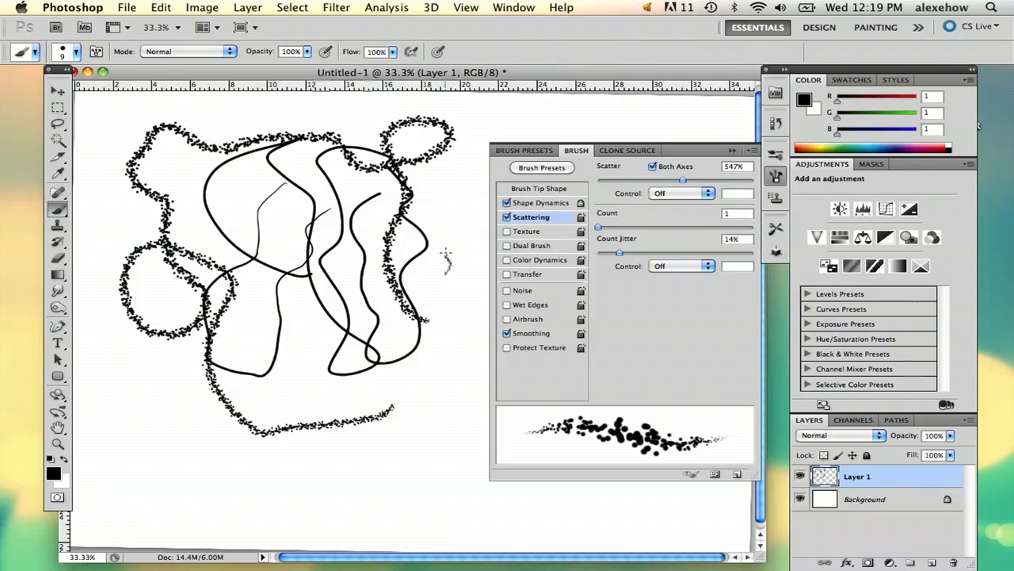
left_click(507, 217)
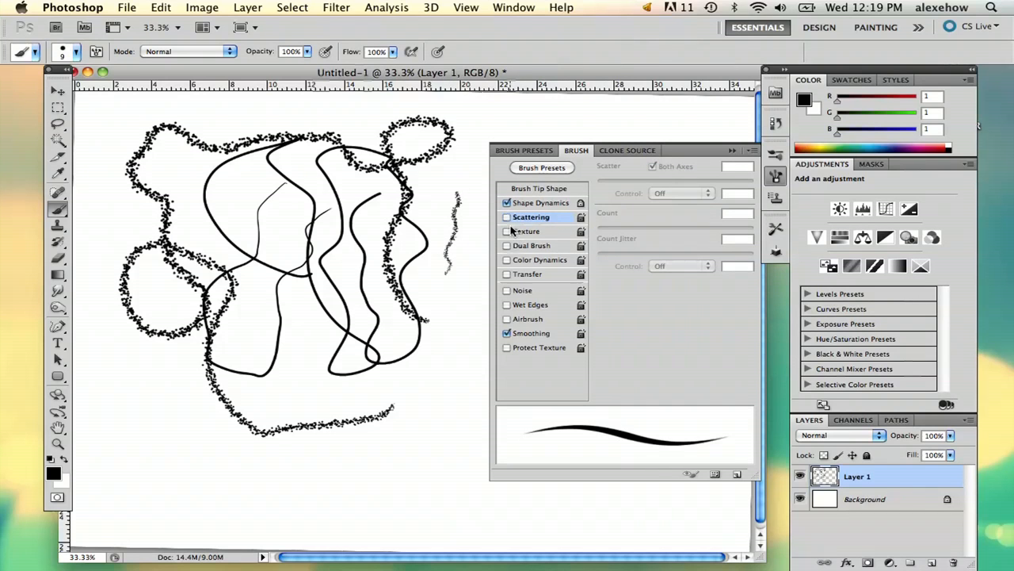
Browse Texture and Color Dynamics options, re-enable Smoothing, and view Shape Dynamics.
left_click(527, 230)
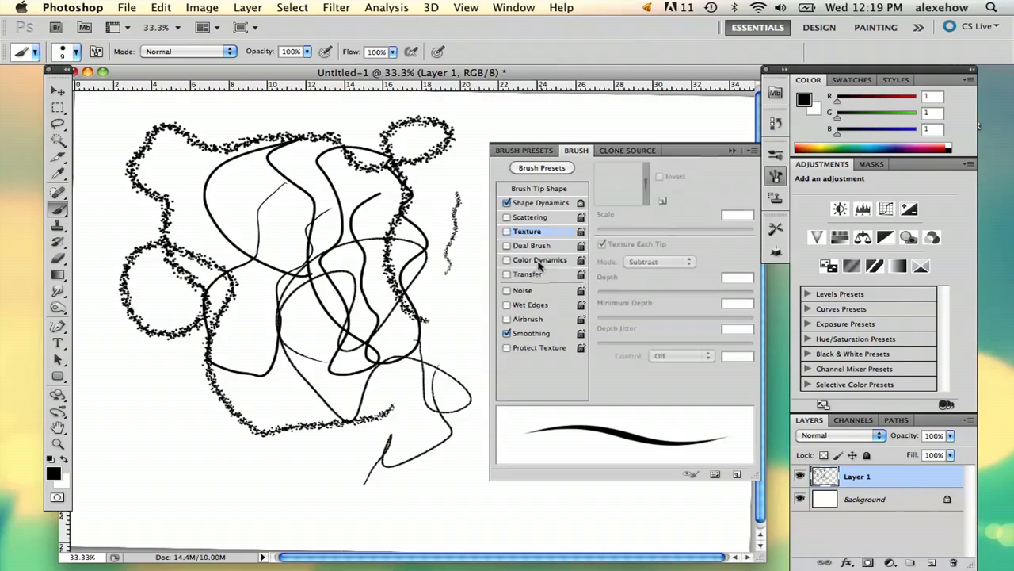
left_click(541, 260)
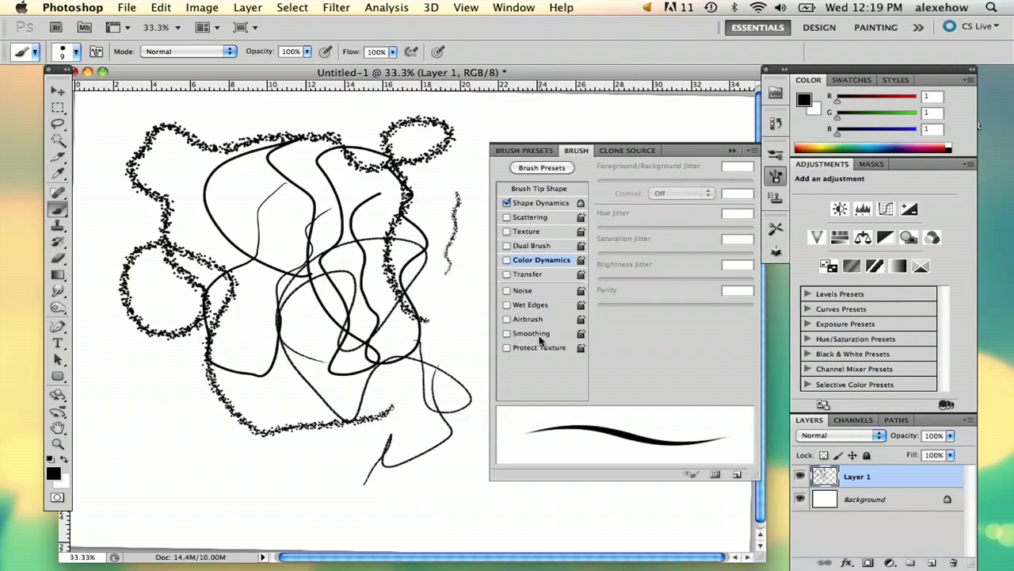
left_click(507, 333)
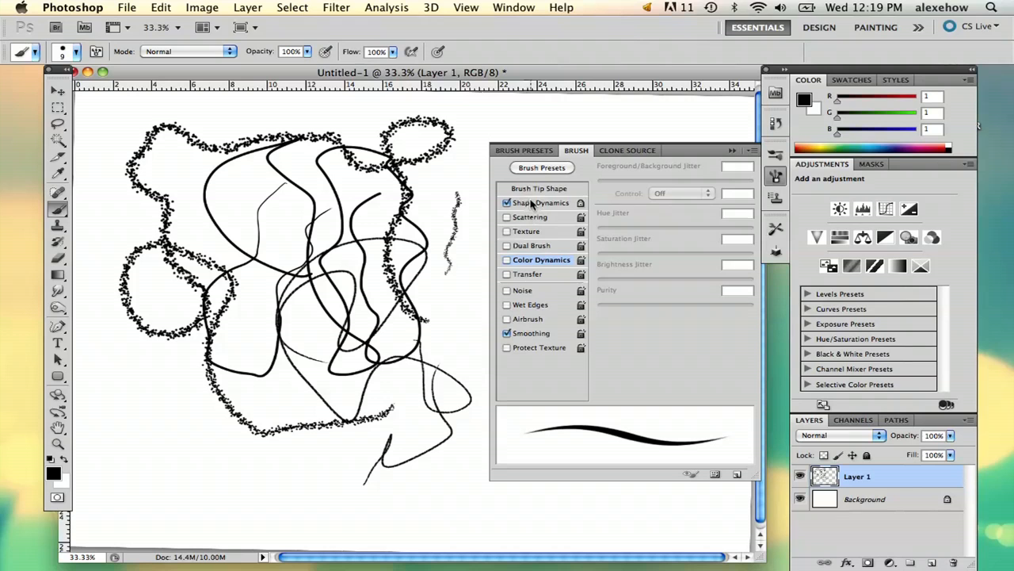
left_click(543, 202)
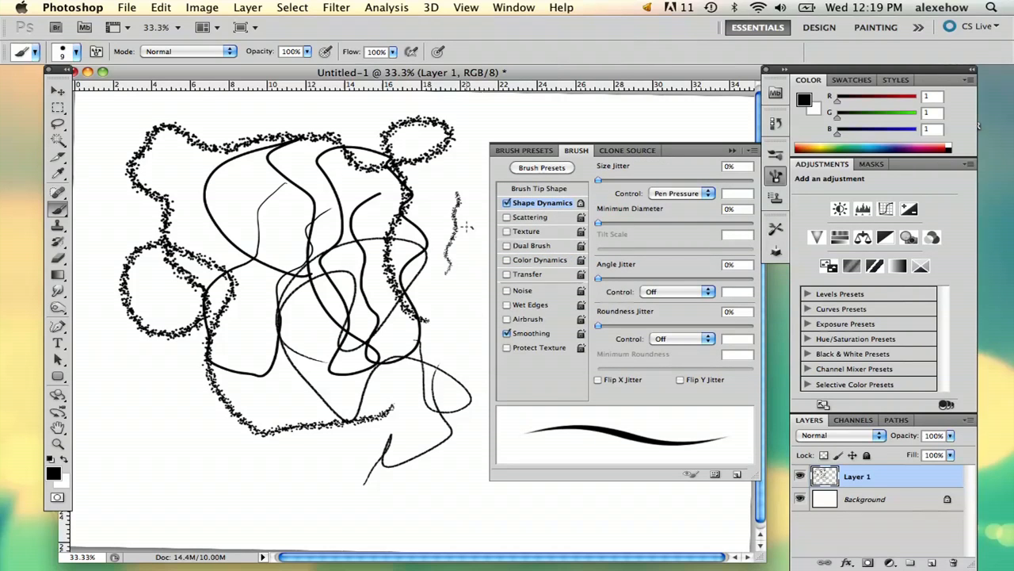